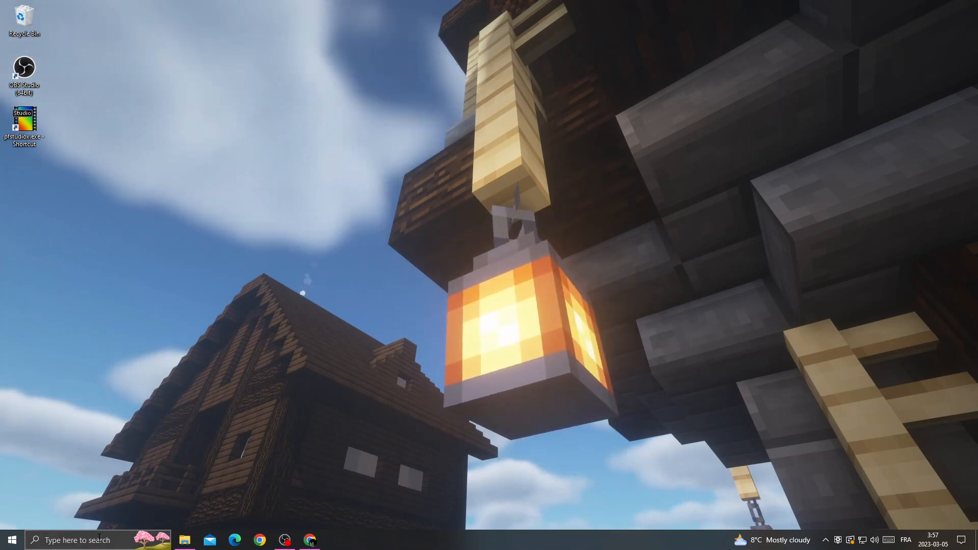
Search 'device Manager' from the taskbar and launch the Device Manager result
{"action": "left_click", "coordinate": [11, 540]}
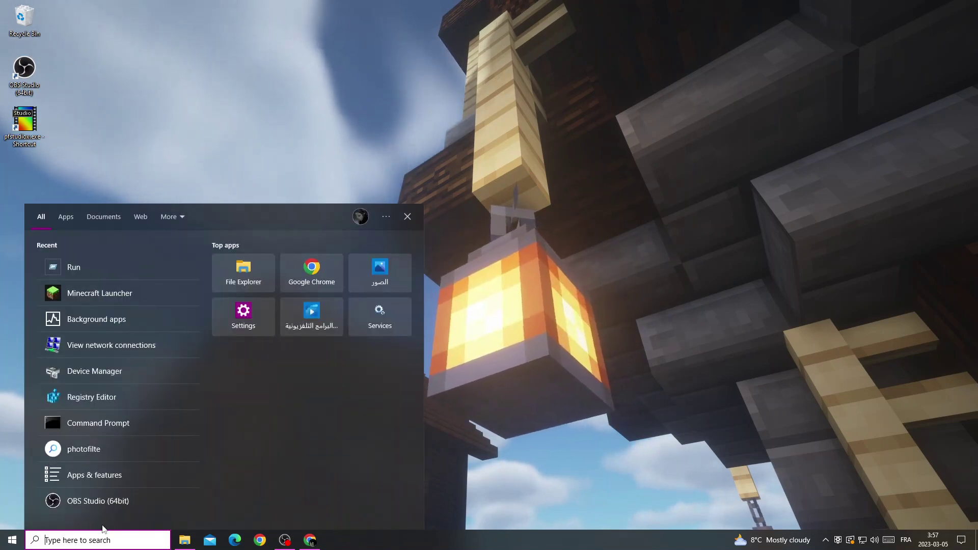
{"action": "type", "text": "device Manager"}
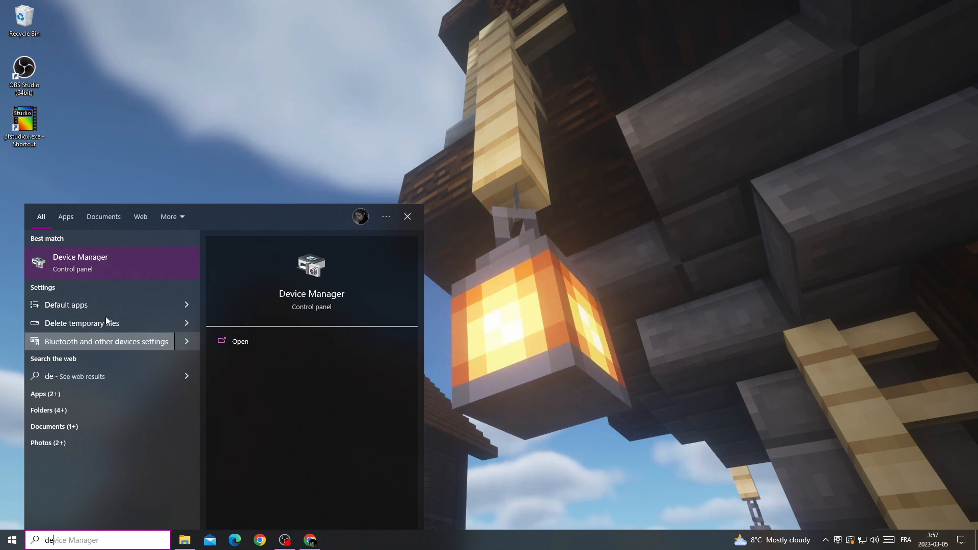
{"action": "left_click", "coordinate": [80, 263]}
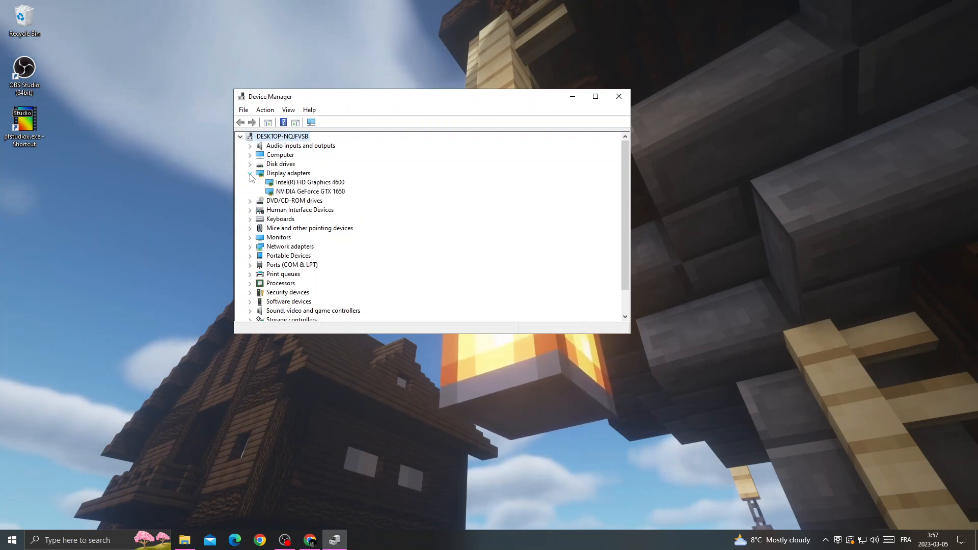
Run Update driver on a display adapter, accept 'best drivers already installed', and close Device Manager
{"action": "right_click", "coordinate": [307, 192]}
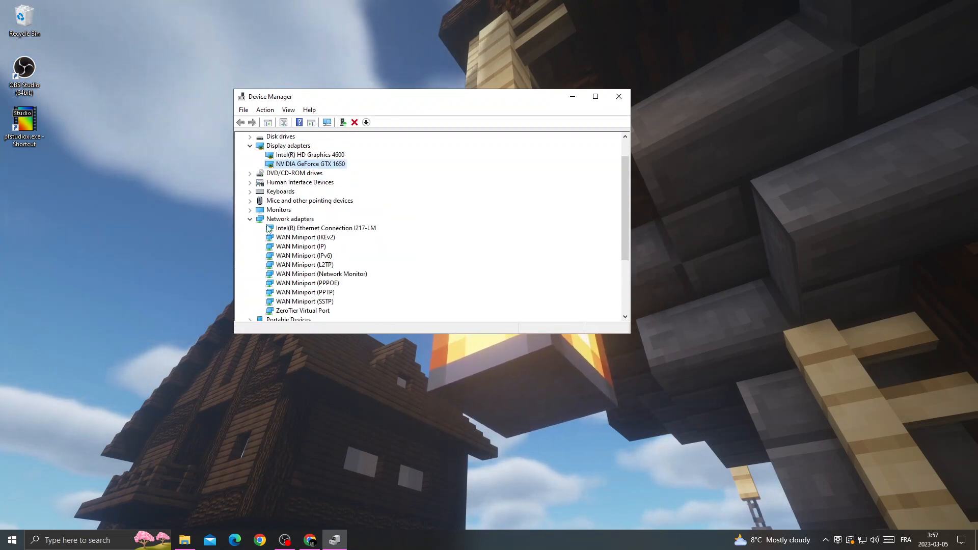
{"action": "scroll", "scroll_direction": "down", "scroll_amount": 3}
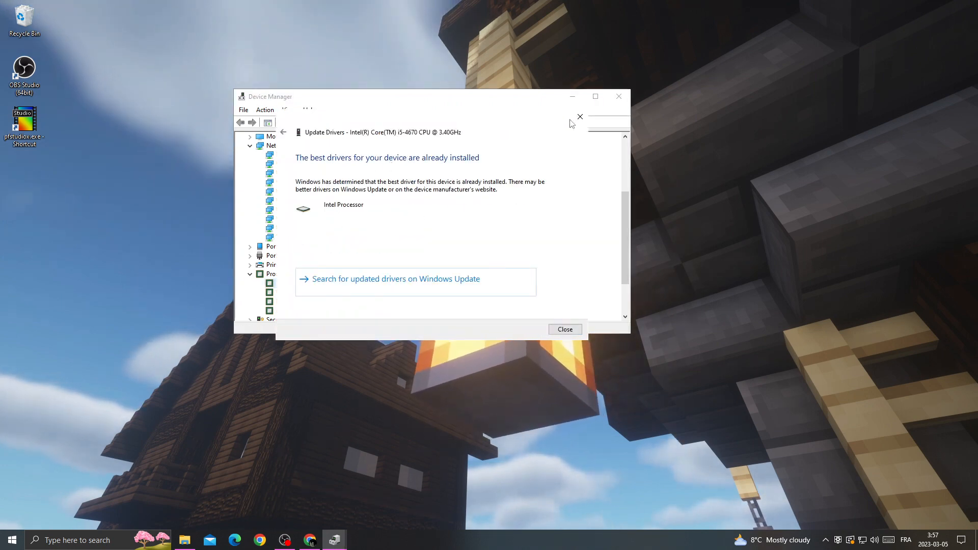
{"action": "left_click", "coordinate": [565, 329]}
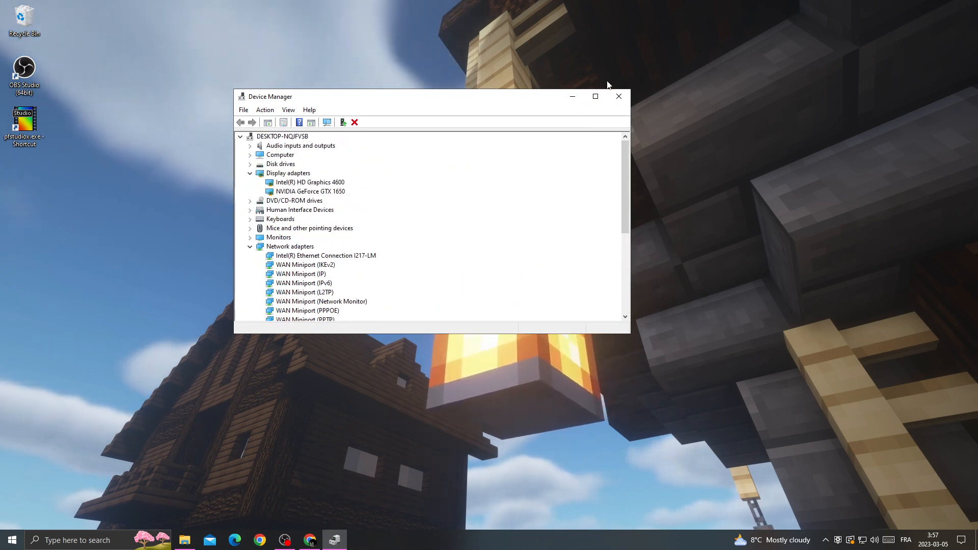
{"action": "left_click", "coordinate": [619, 96]}
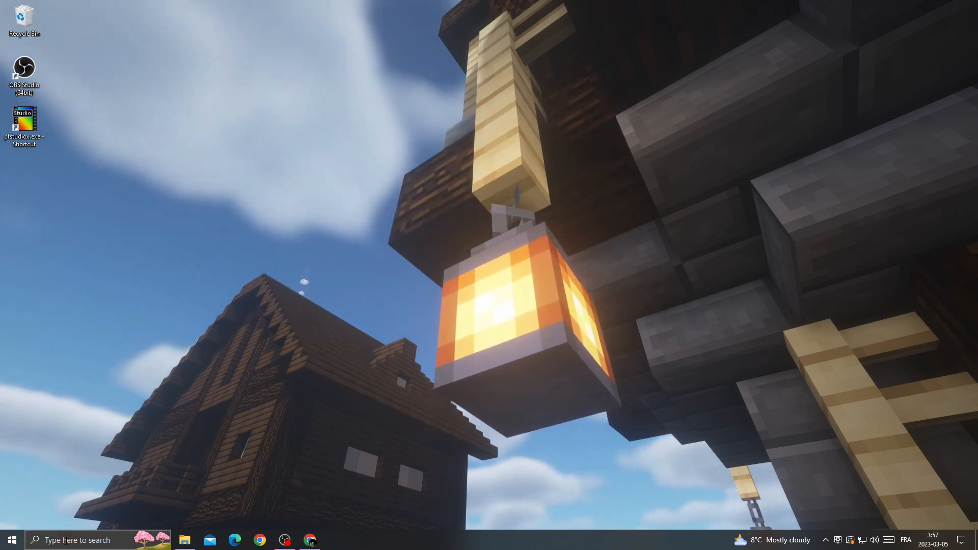
Launch the Run app from search, reposition it, and ready the prefilled %appdata% field
{"action": "type", "text": "run"}
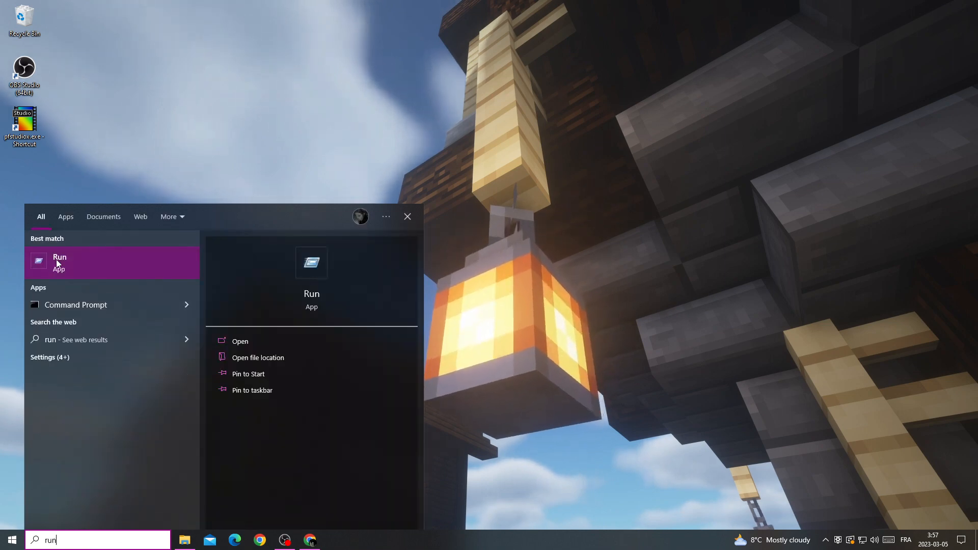
{"action": "left_click", "coordinate": [60, 263]}
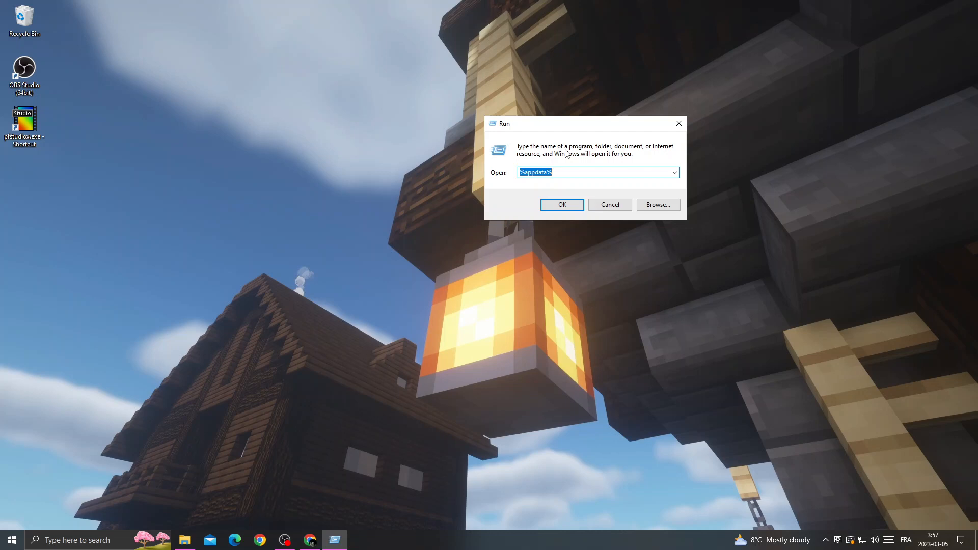
{"action": "left_click_drag", "start_coordinate": [584, 124], "coordinate": [429, 107]}
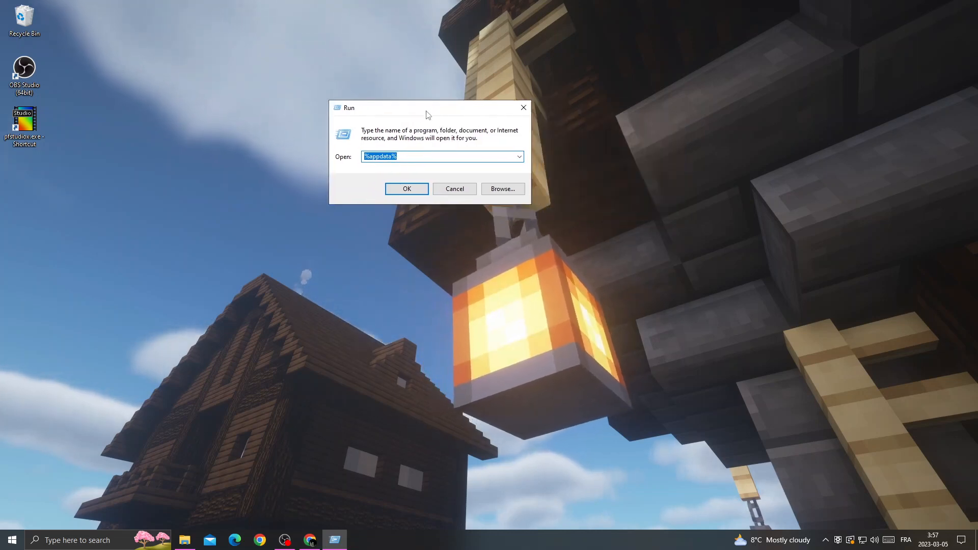
{"action": "left_click", "coordinate": [427, 157]}
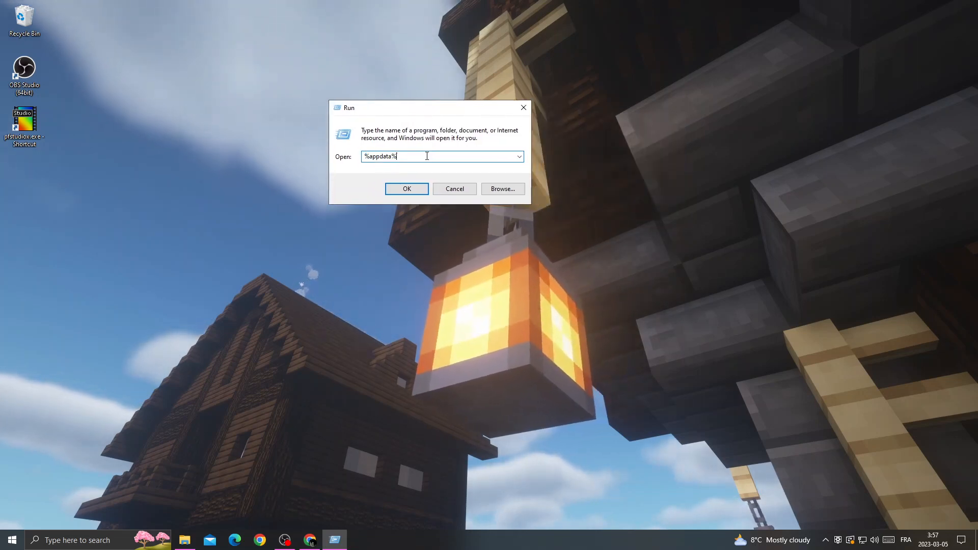
From Roaming\.minecraft cut resourcepacks and saves to the desktop, then delete .minecraft
{"action": "left_click", "coordinate": [407, 189]}
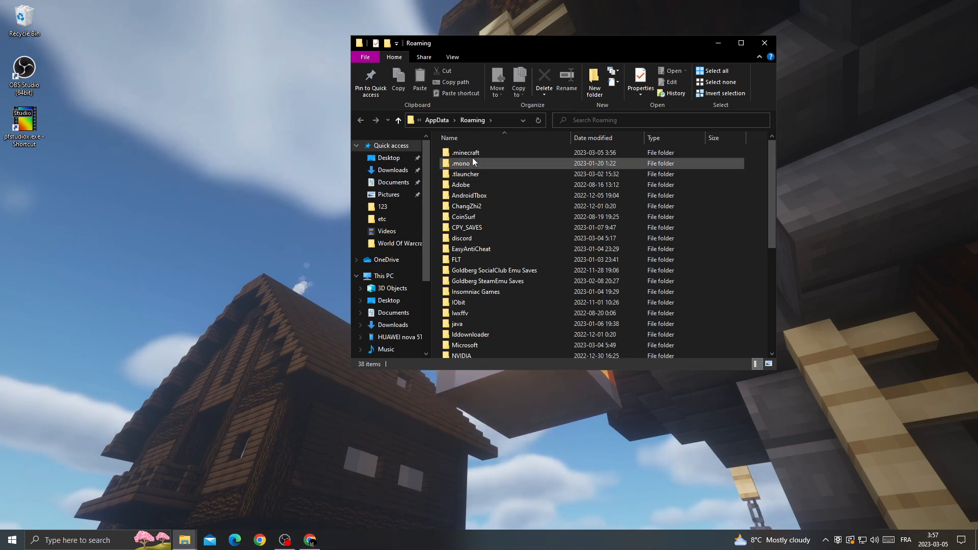
{"action": "mouse_move", "coordinate": [484, 160]}
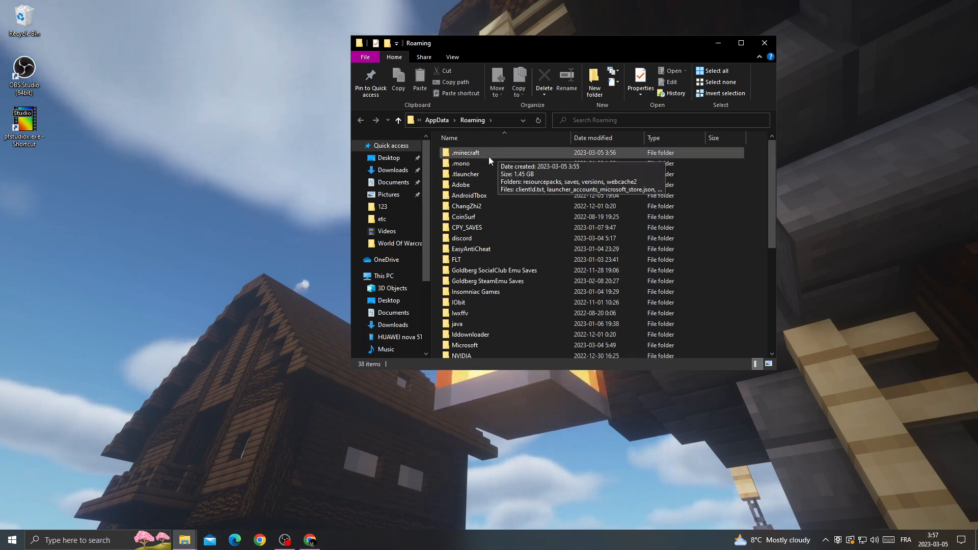
{"action": "double_click", "coordinate": [465, 153]}
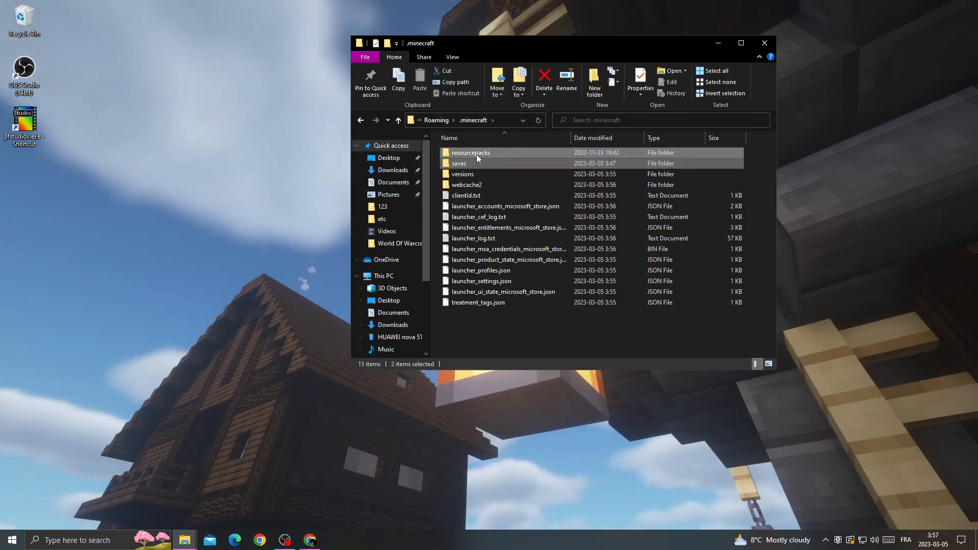
{"action": "right_click", "coordinate": [470, 153]}
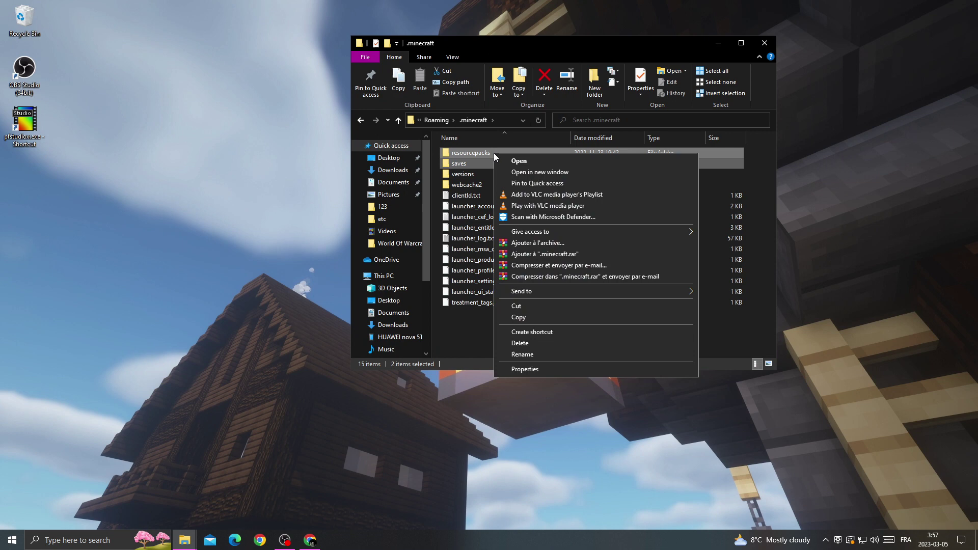
{"action": "left_click", "coordinate": [26, 174]}
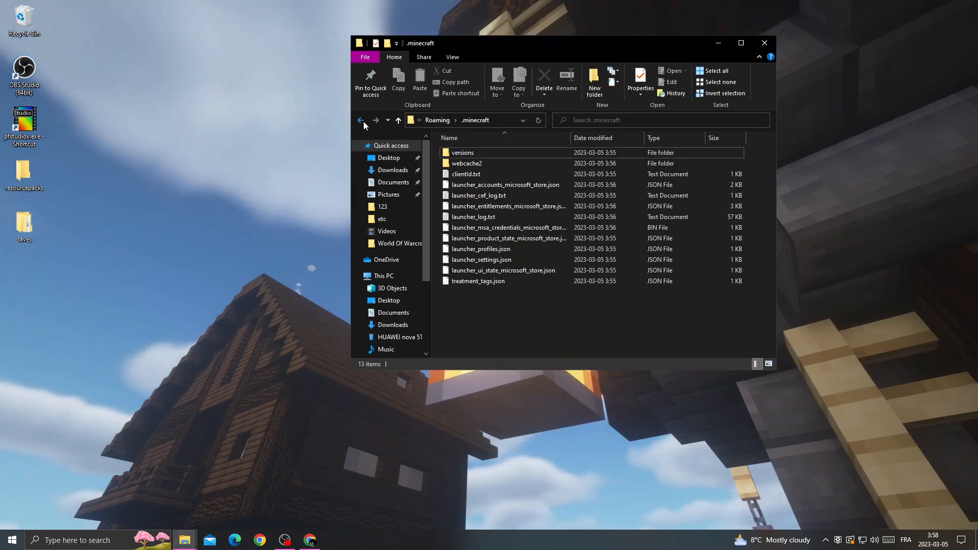
{"action": "right_click", "coordinate": [468, 153]}
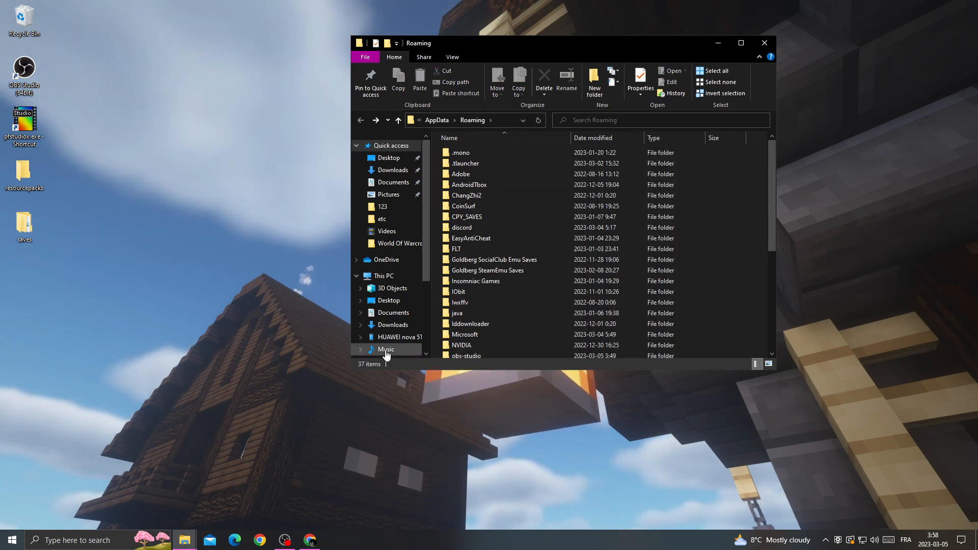
Launch Minecraft Launcher from the search panel's Recent list to regenerate .minecraft
{"action": "left_click", "coordinate": [10, 540]}
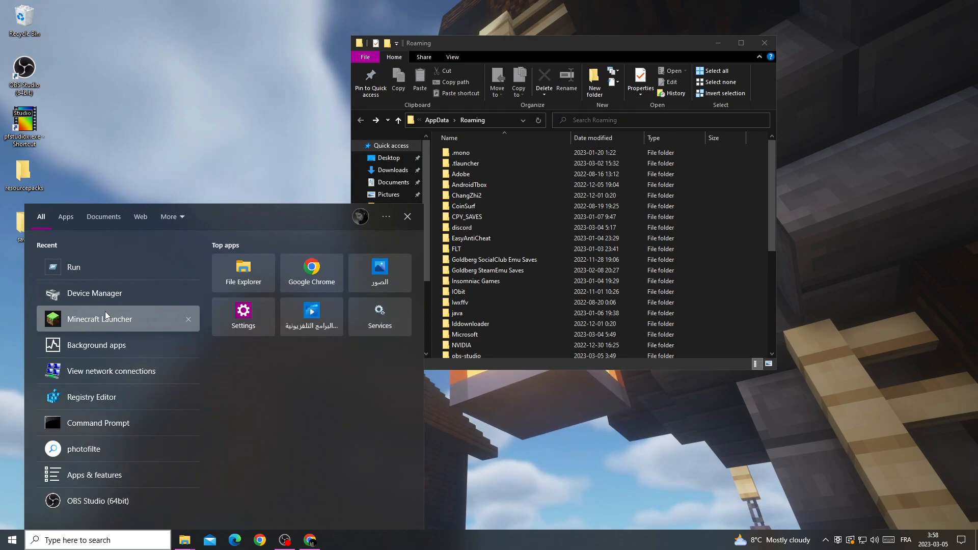
{"action": "left_click", "coordinate": [100, 319]}
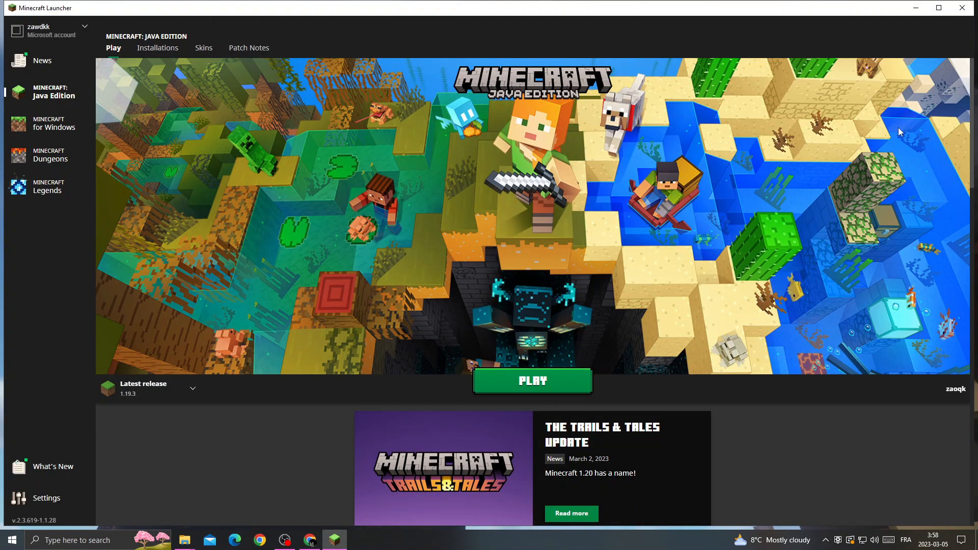
{"action": "mouse_move", "coordinate": [939, 8]}
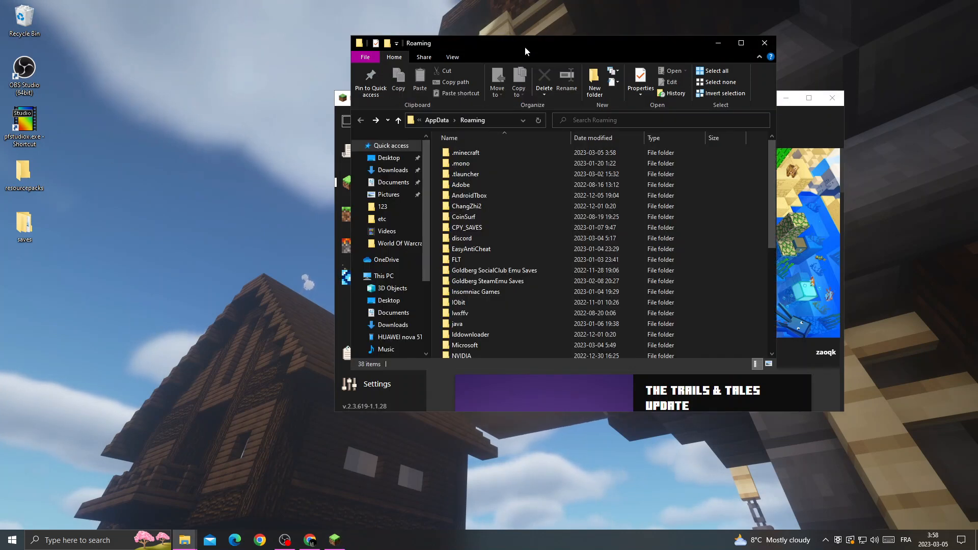
Drag resourcepacks and saves from the desktop into the new .minecraft folder and close Explorer
{"action": "left_click", "coordinate": [466, 153]}
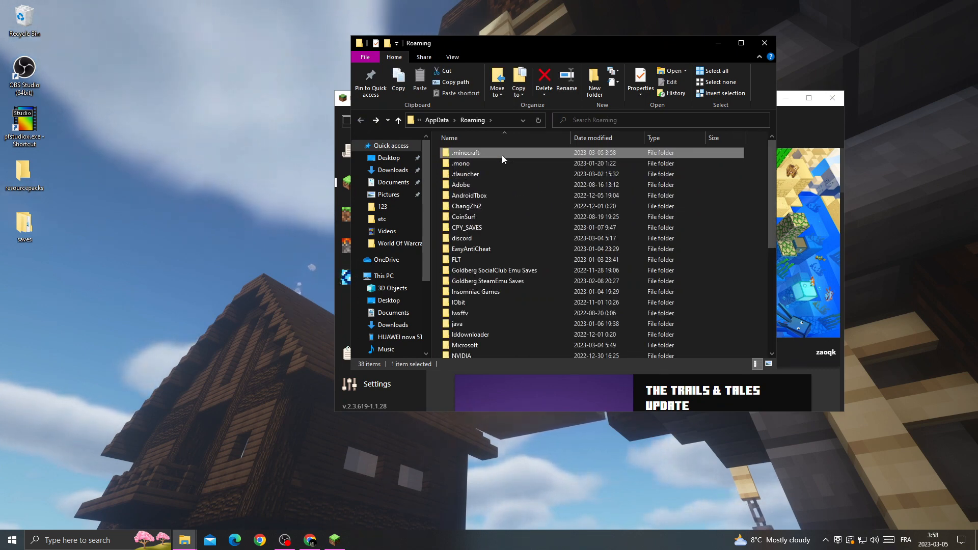
{"action": "double_click", "coordinate": [464, 152]}
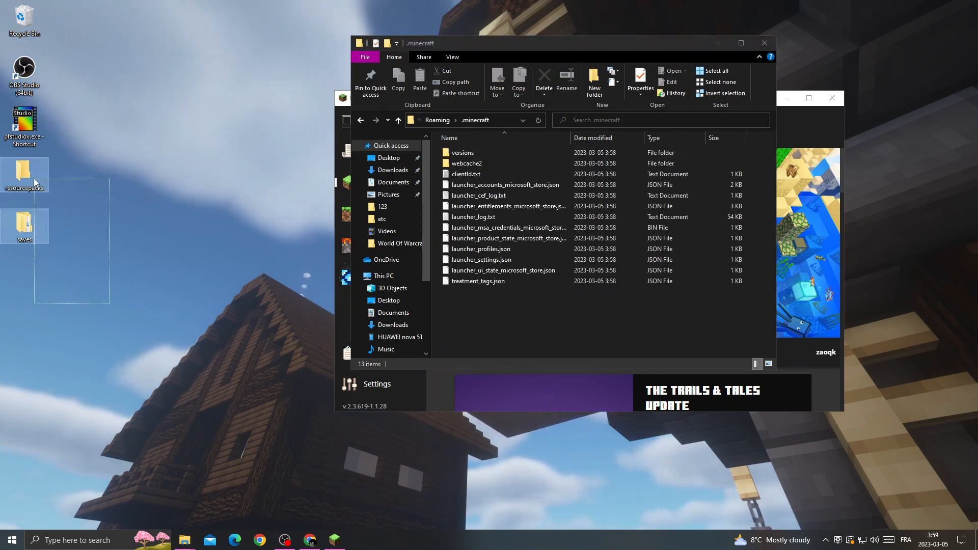
{"action": "left_click_drag", "start_coordinate": [25, 224], "coordinate": [555, 259]}
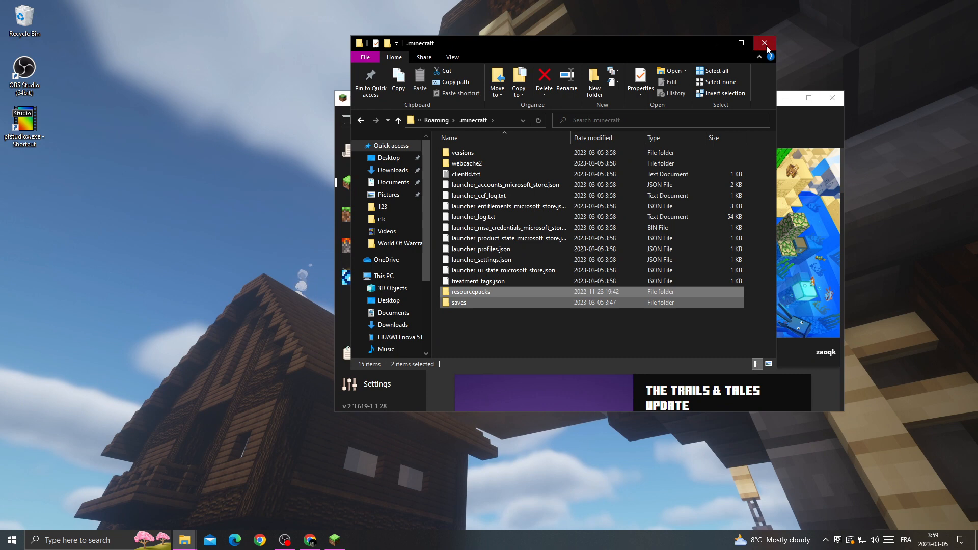
{"action": "left_click", "coordinate": [765, 43]}
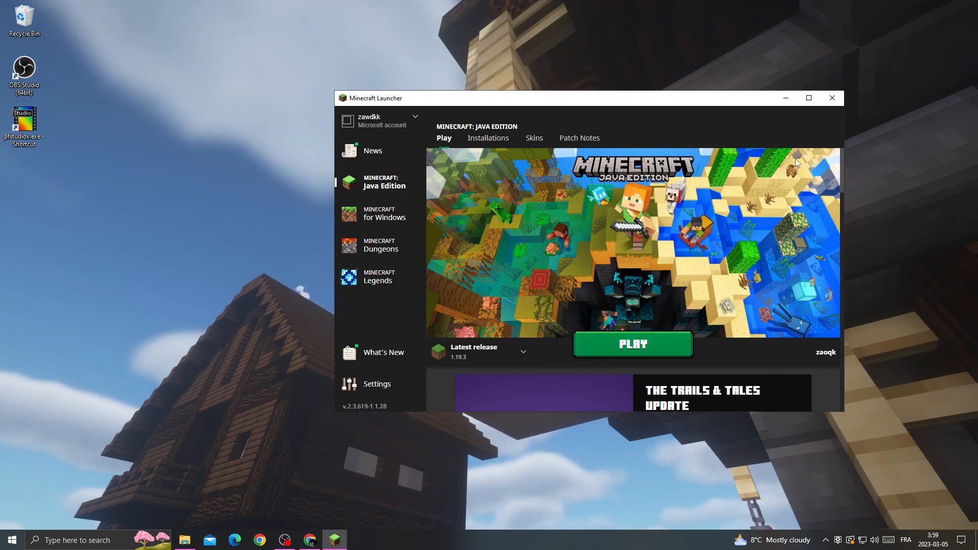